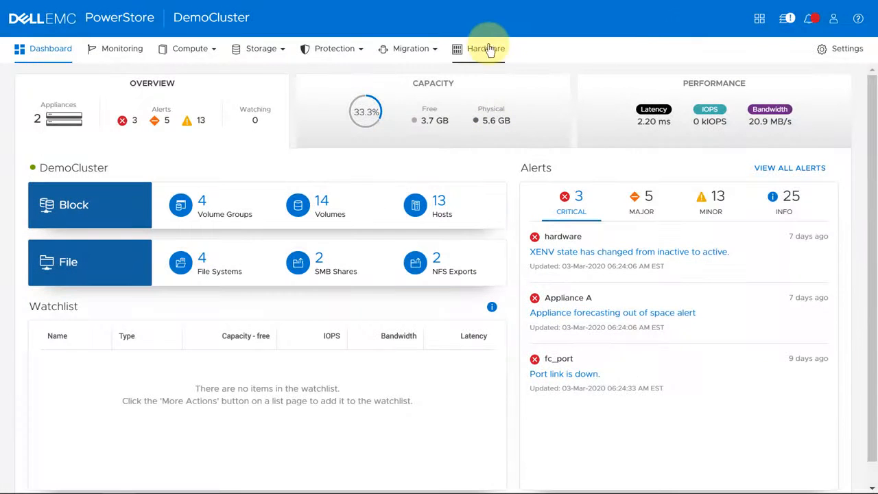
- Show Appliance B's enclosure from the Hardware page and switch to its rear view
{"action": "left_click", "coordinate": [483, 48]}
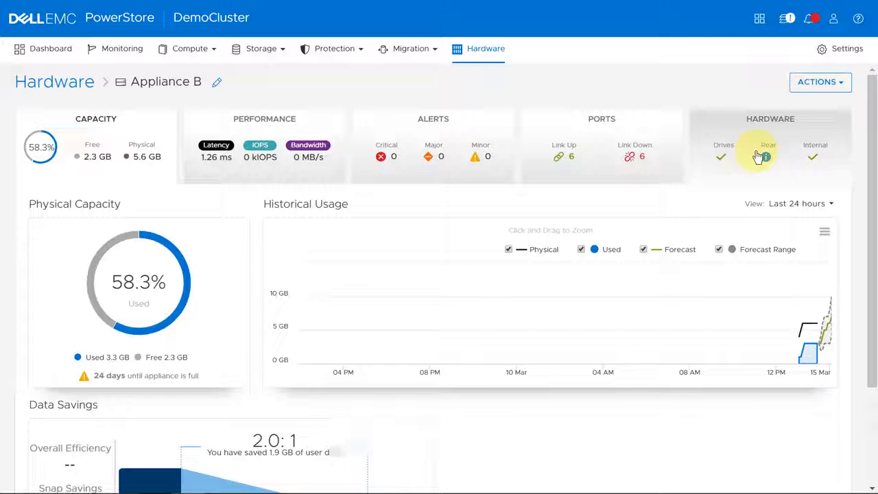
{"action": "left_click", "coordinate": [757, 152]}
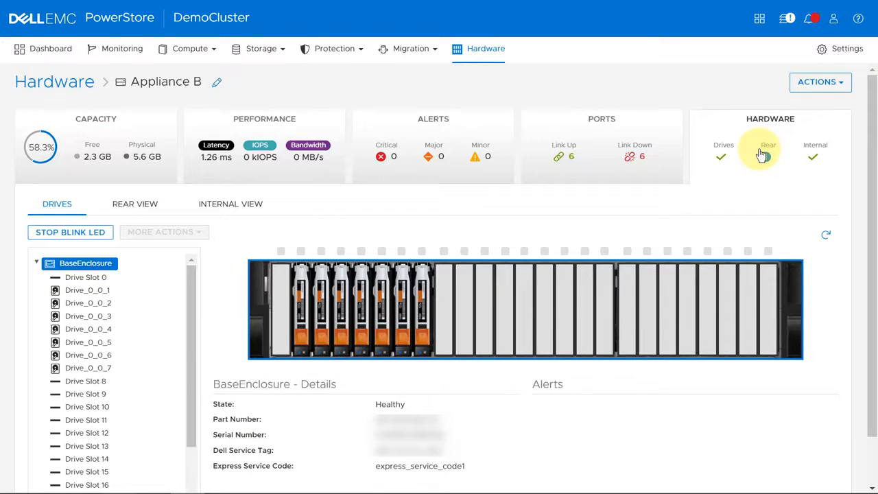
{"action": "left_click", "coordinate": [135, 203]}
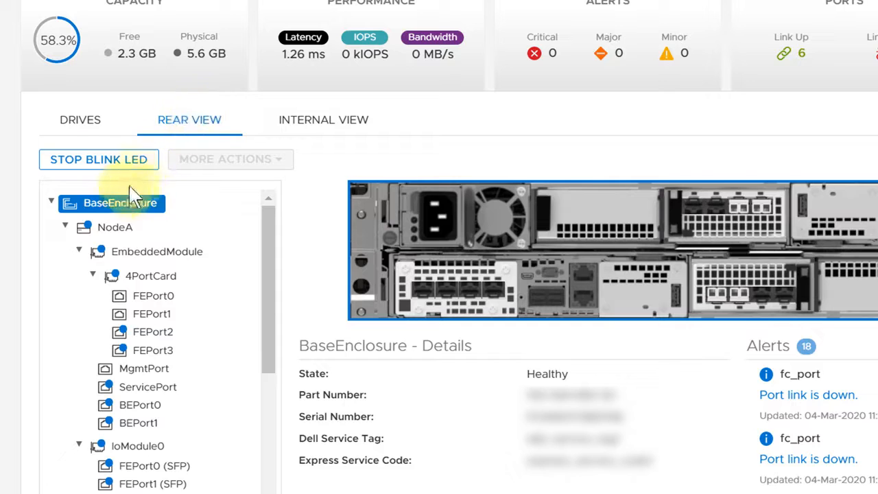
- Select Node A and choose Power Down from its More Actions menu
{"action": "left_click", "coordinate": [112, 228]}
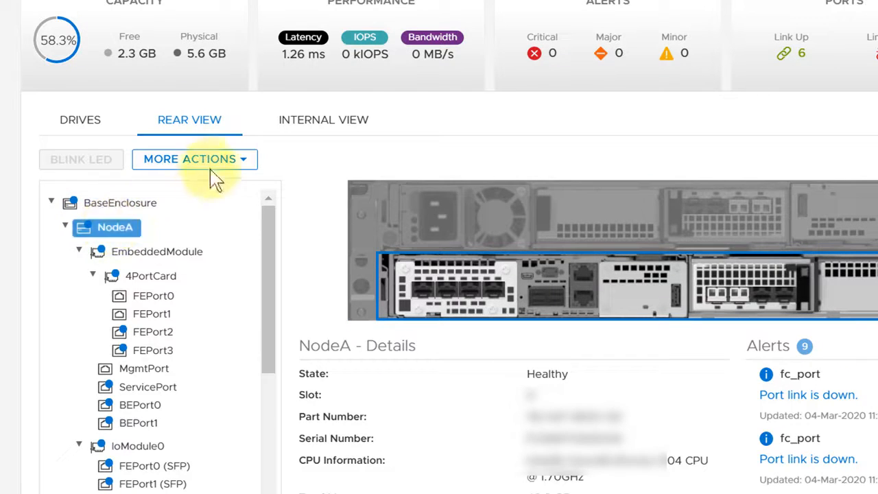
{"action": "left_click", "coordinate": [195, 159]}
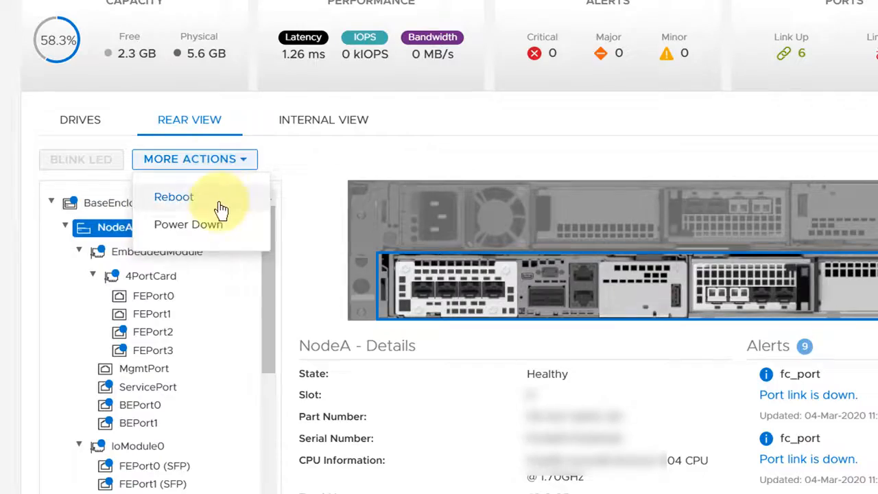
{"action": "left_click", "coordinate": [188, 225]}
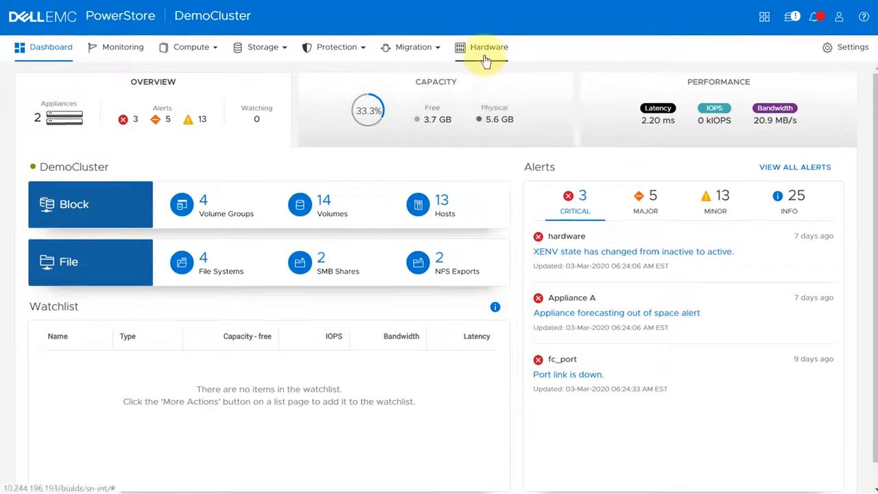
- Return to Appliance B's rear view under Hardware and select Node A
{"action": "left_click", "coordinate": [489, 47]}
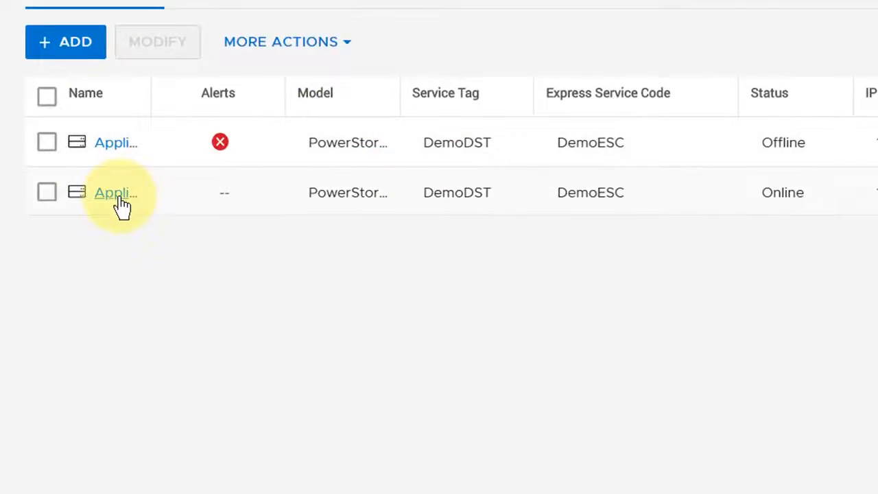
{"action": "left_click", "coordinate": [115, 192]}
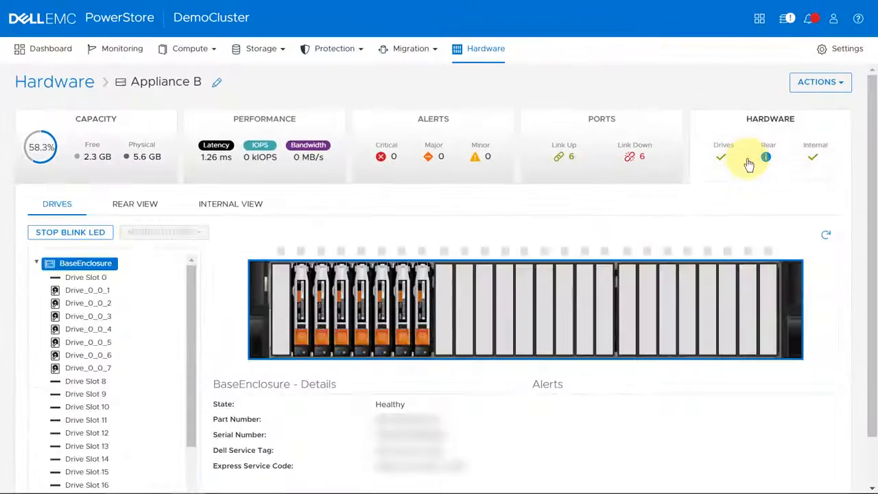
{"action": "left_click", "coordinate": [135, 203]}
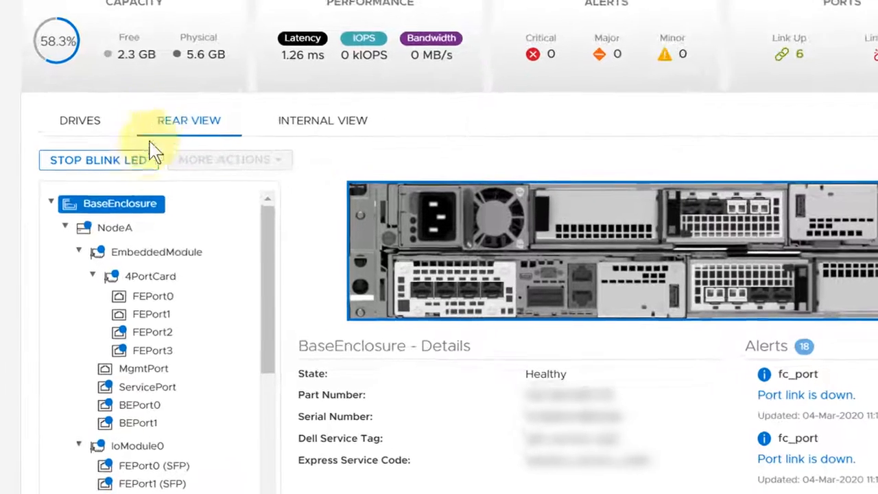
{"action": "left_click", "coordinate": [109, 228]}
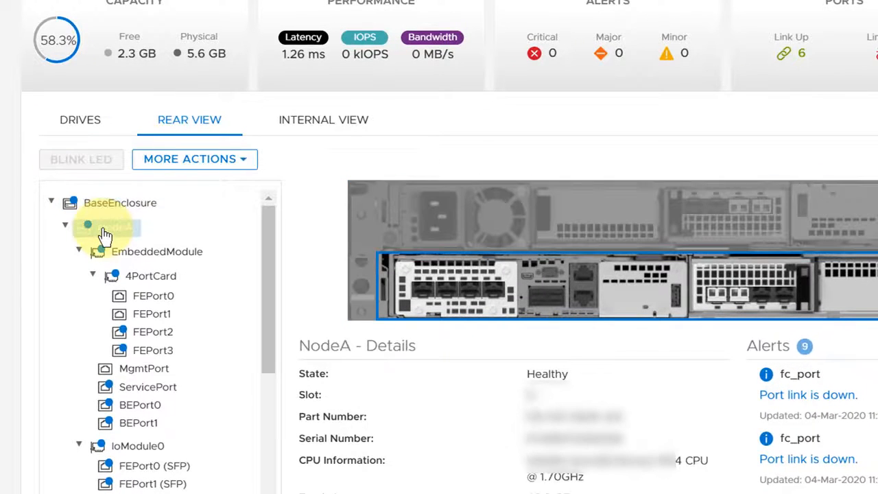
- Choose Reboot for Node A and tick 'Confirm you want to reboot the node'
{"action": "left_click", "coordinate": [195, 159]}
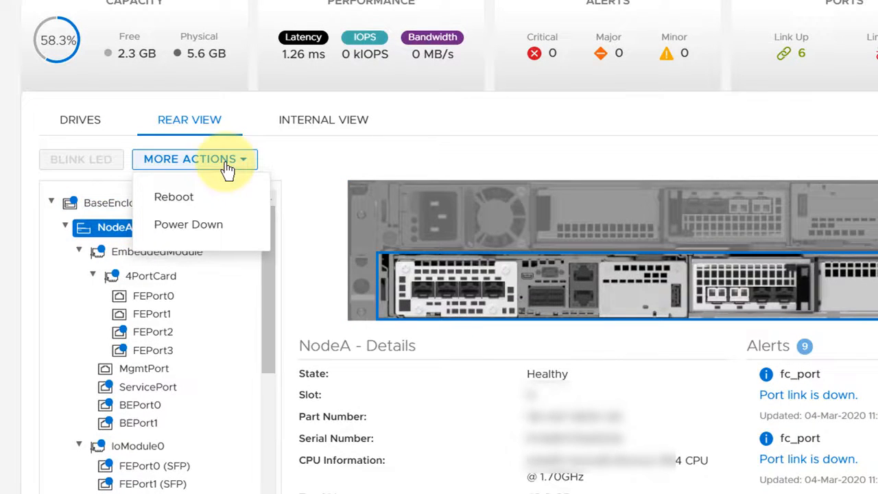
{"action": "left_click", "coordinate": [173, 198]}
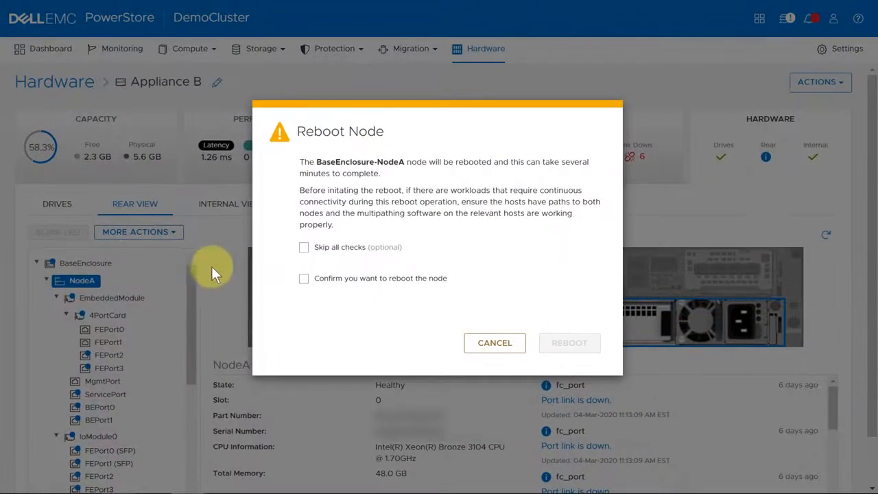
{"action": "left_click", "coordinate": [304, 277]}
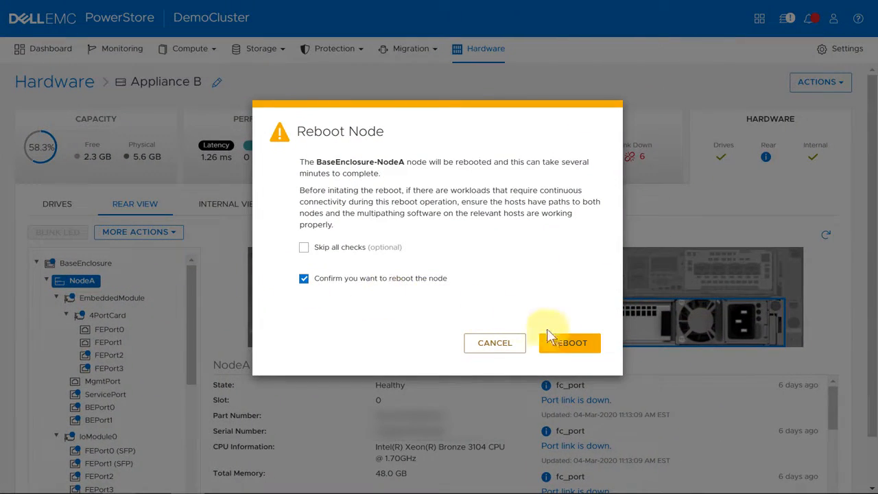